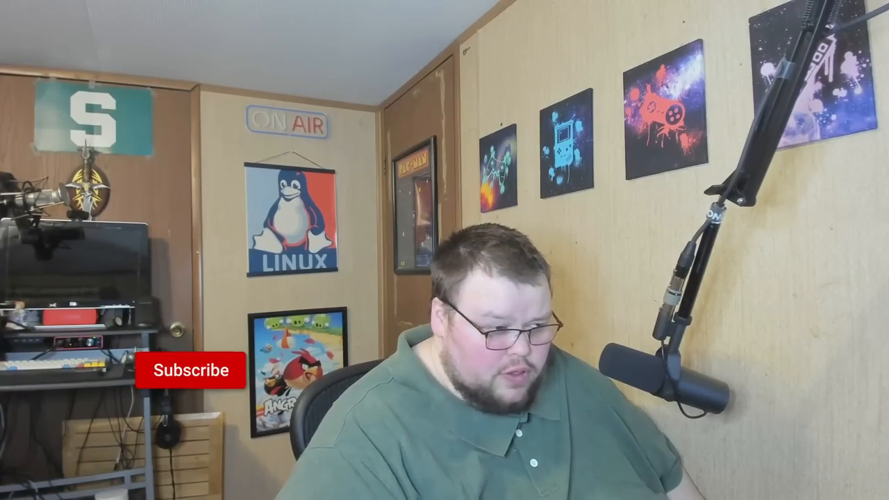
click(192, 370)
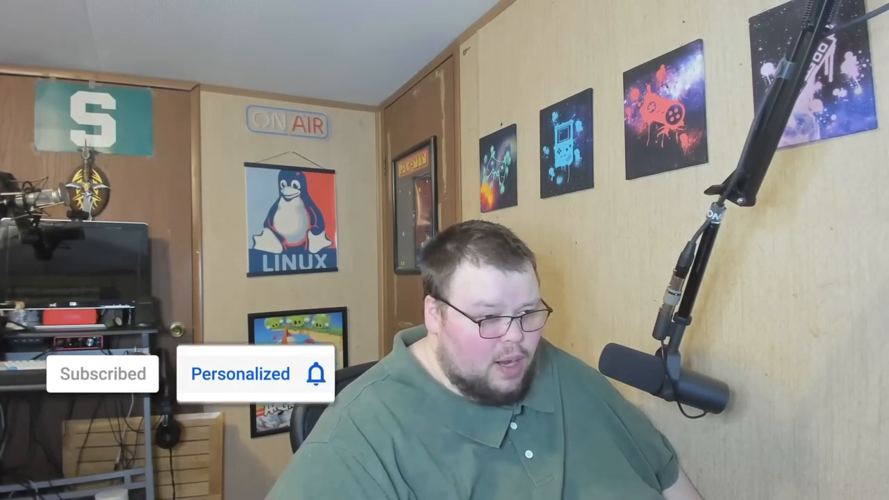